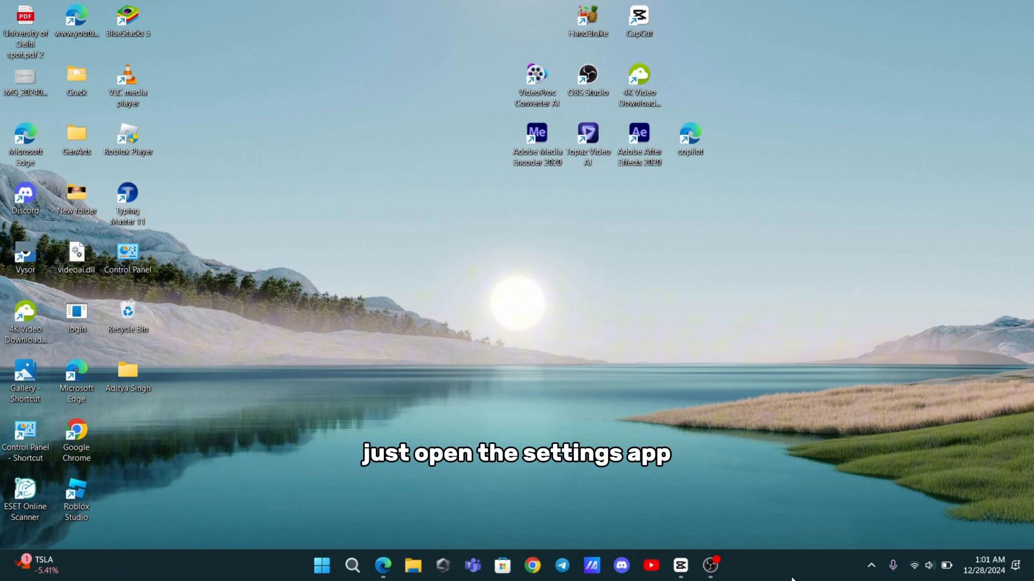
Step: Launch Settings from Start and navigate to System > Display toward the HDR page
click(331, 565)
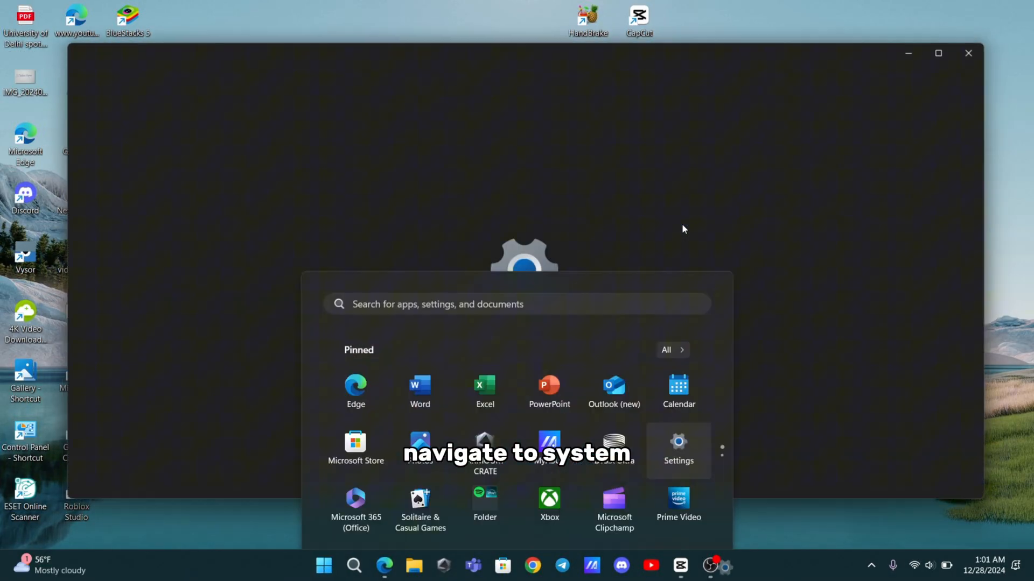
click(678, 444)
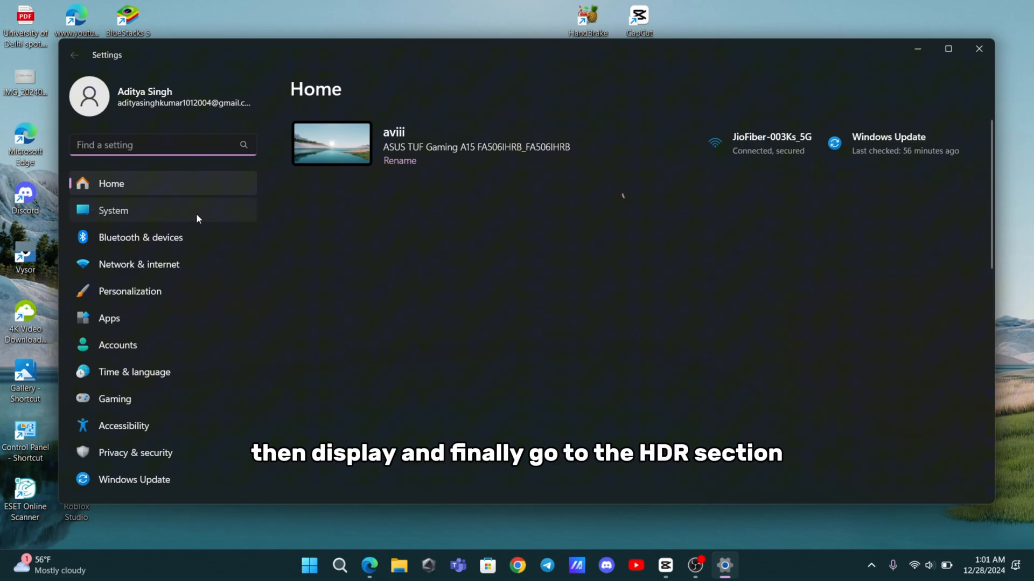
click(113, 211)
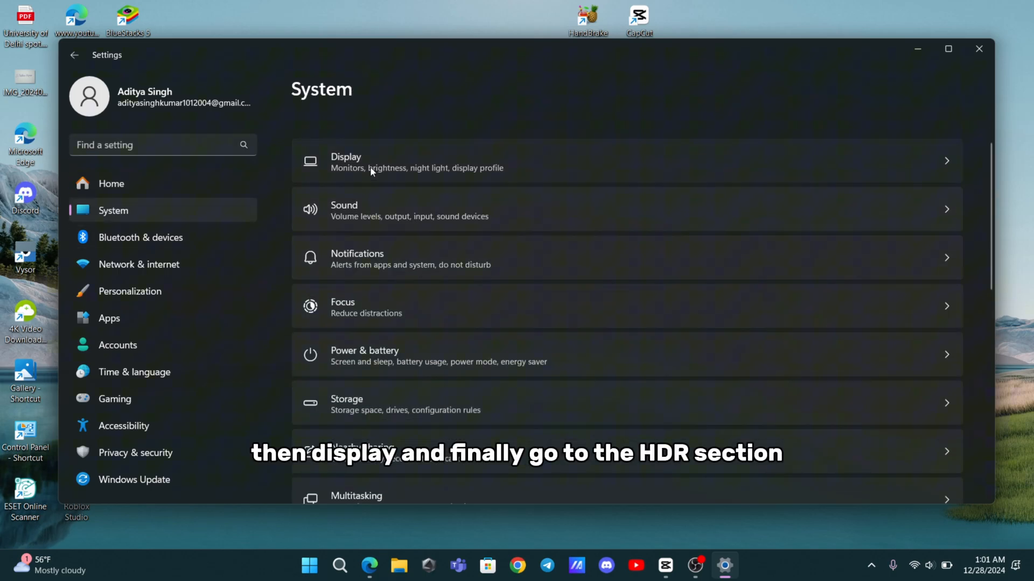
click(374, 162)
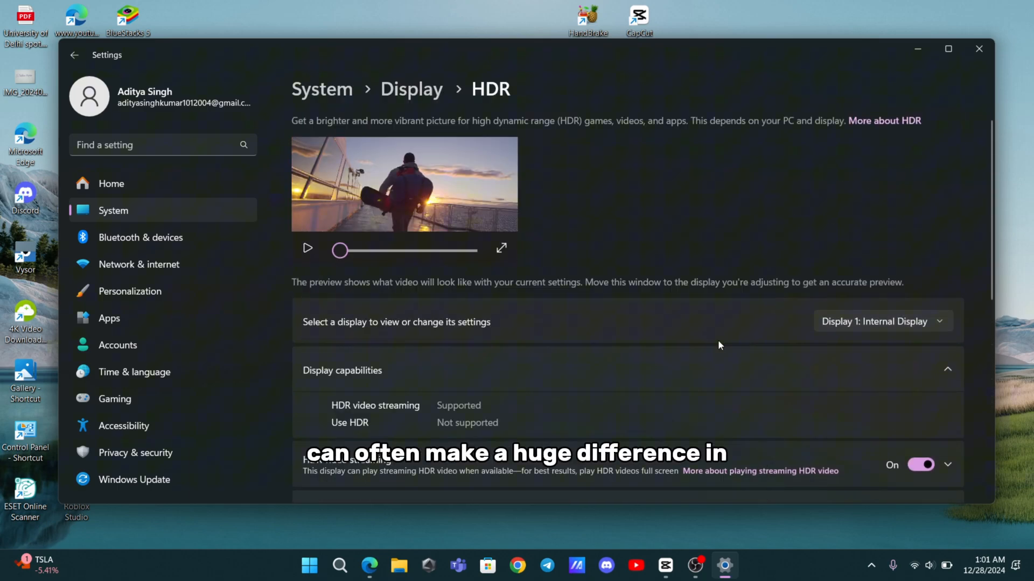
mouse_move(978, 49)
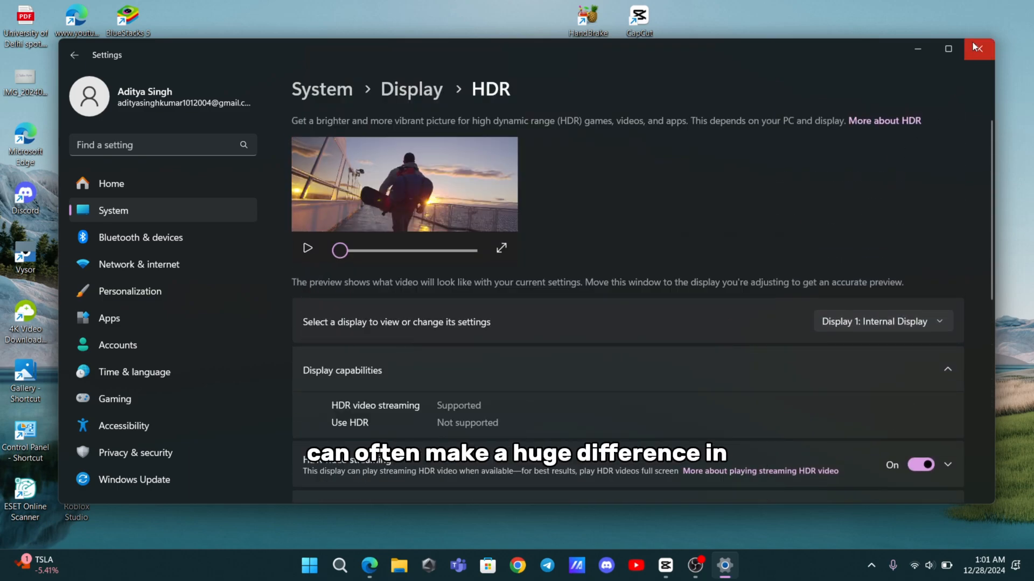
Step: Return to the System page and go to Recovery, where Go back is unavailable
click(979, 48)
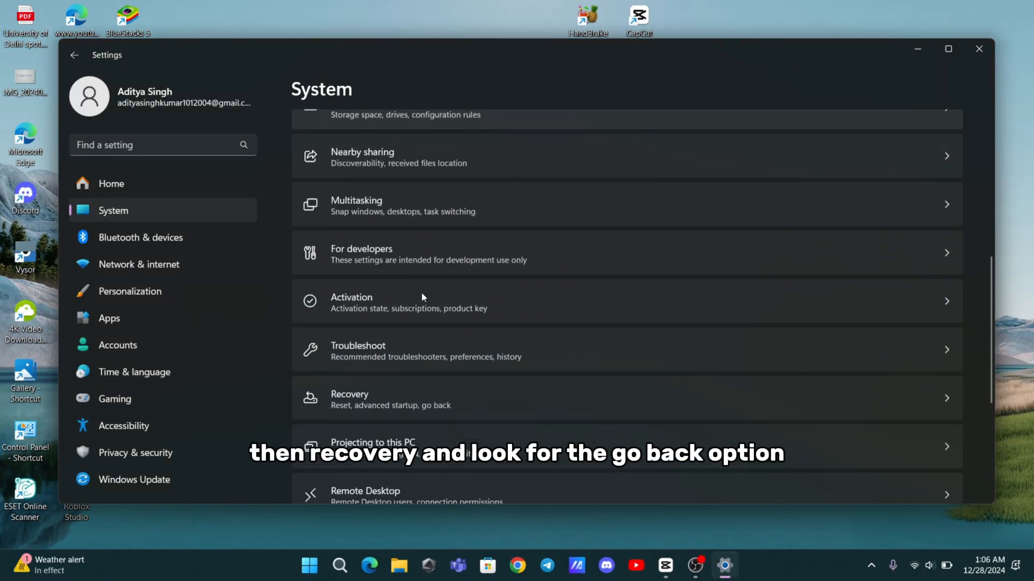
click(371, 399)
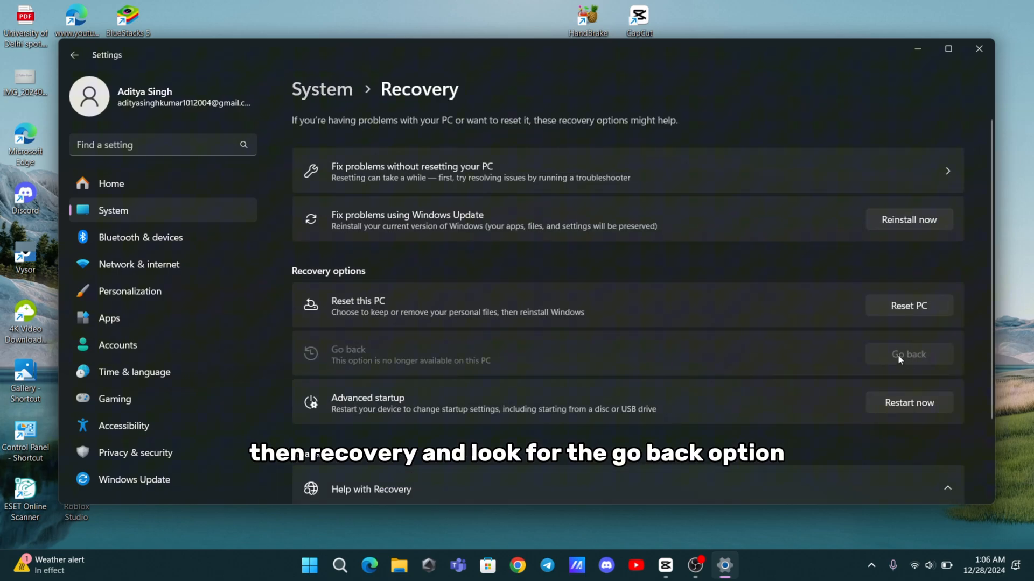
mouse_move(878, 367)
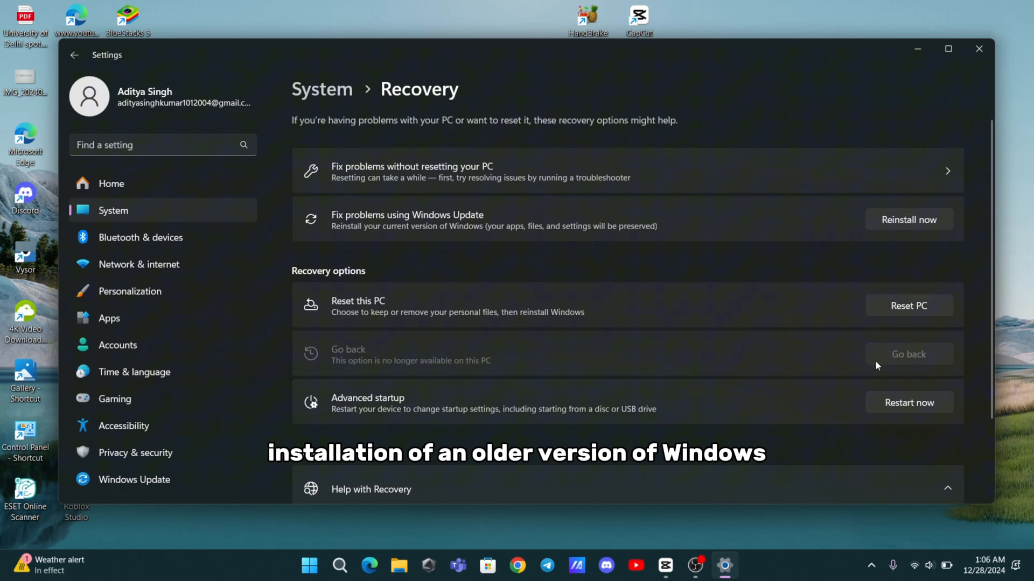
mouse_move(979, 50)
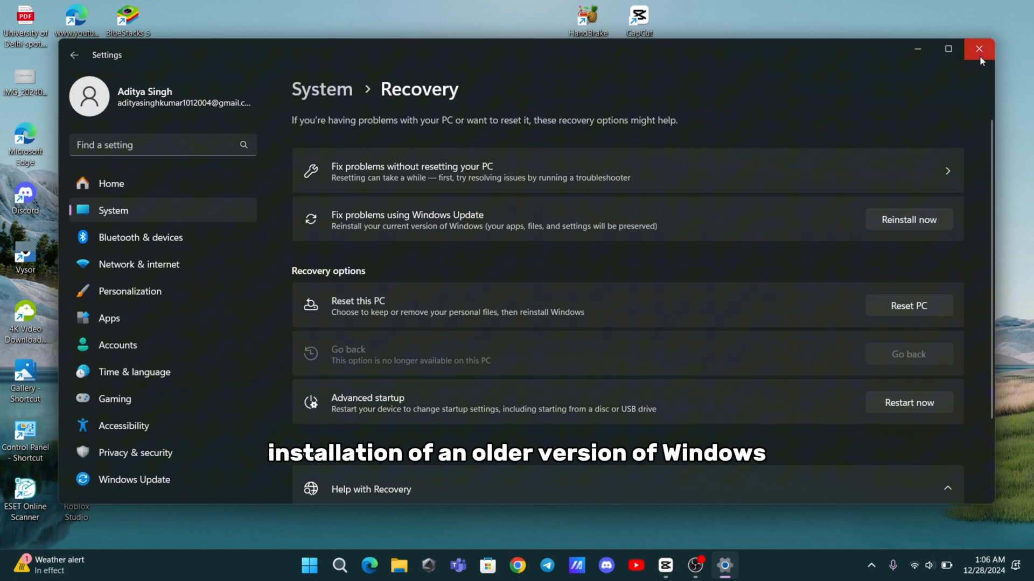
click(980, 49)
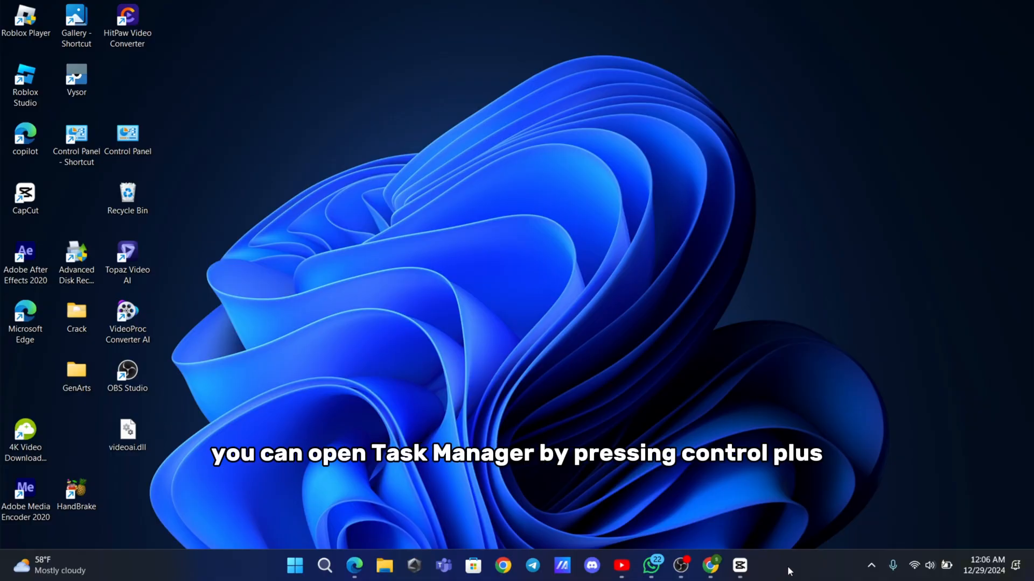
mouse_move(784, 488)
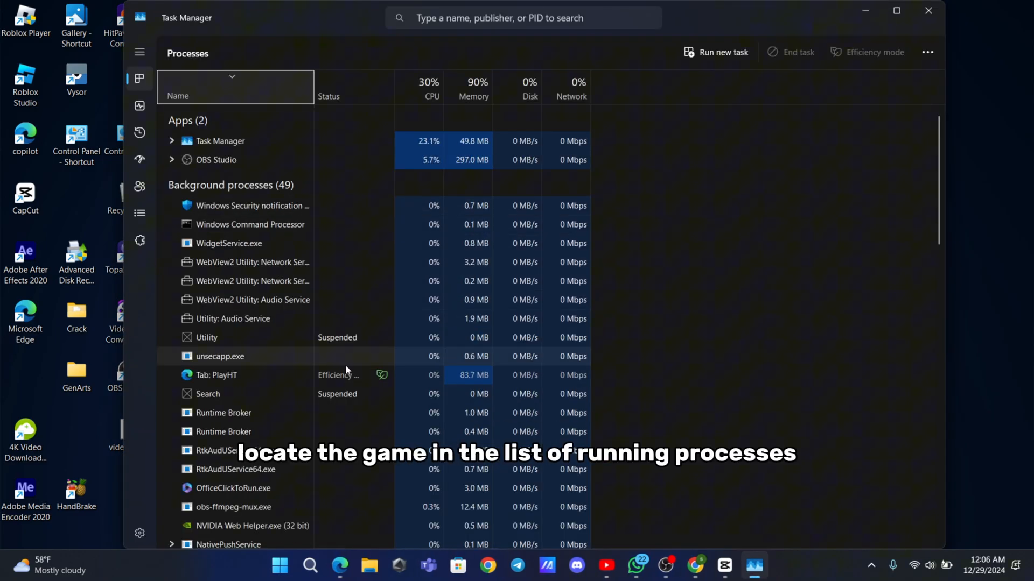
scroll(down, 3)
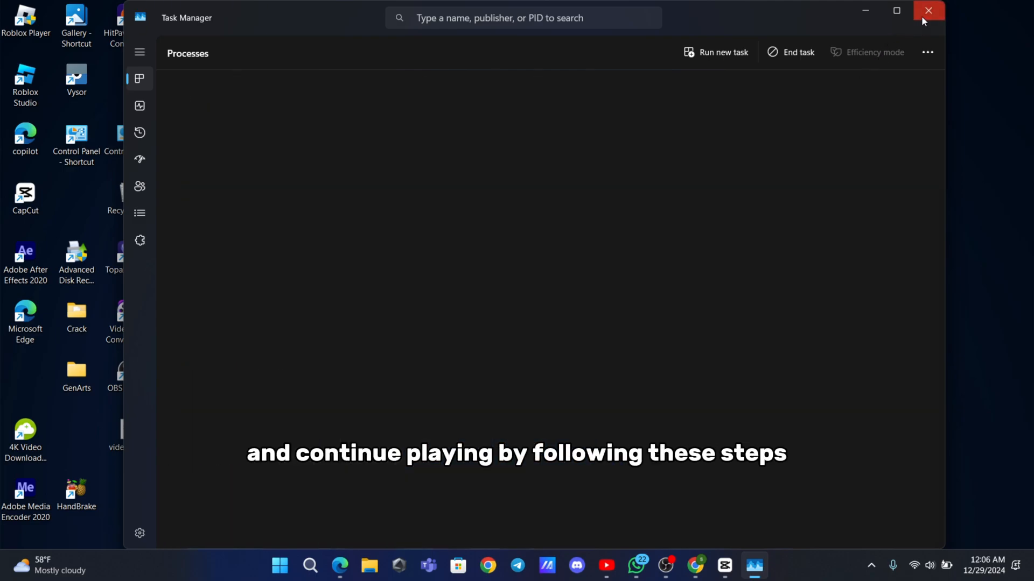
click(924, 11)
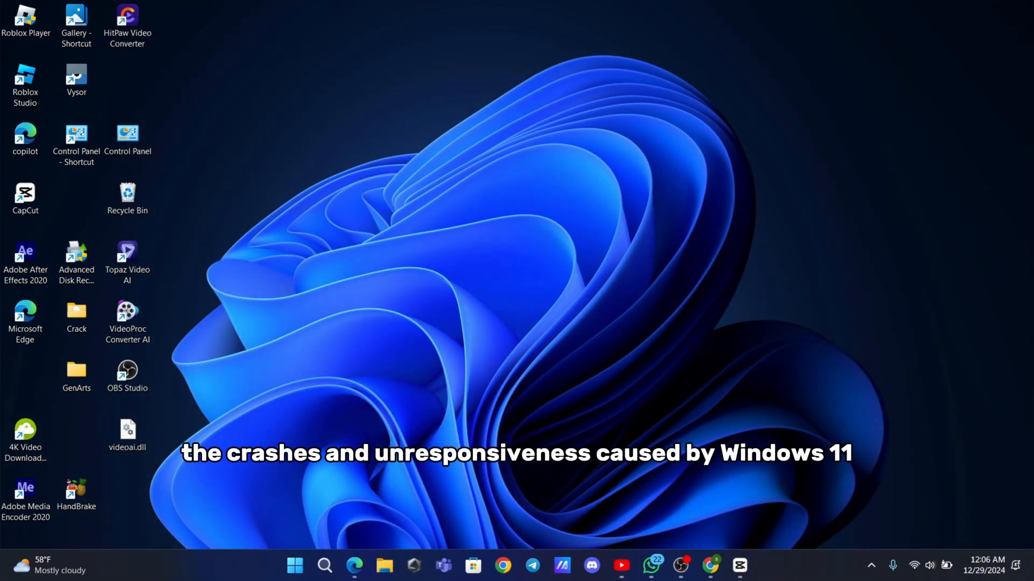